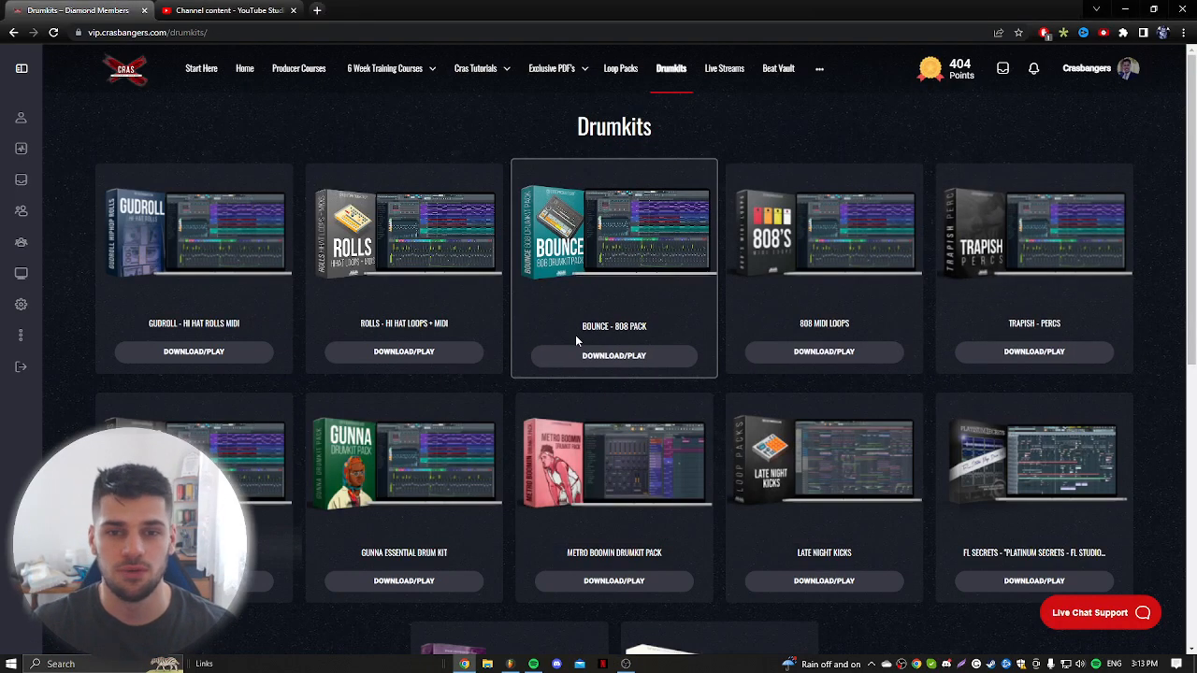
mouse_move(268, 332)
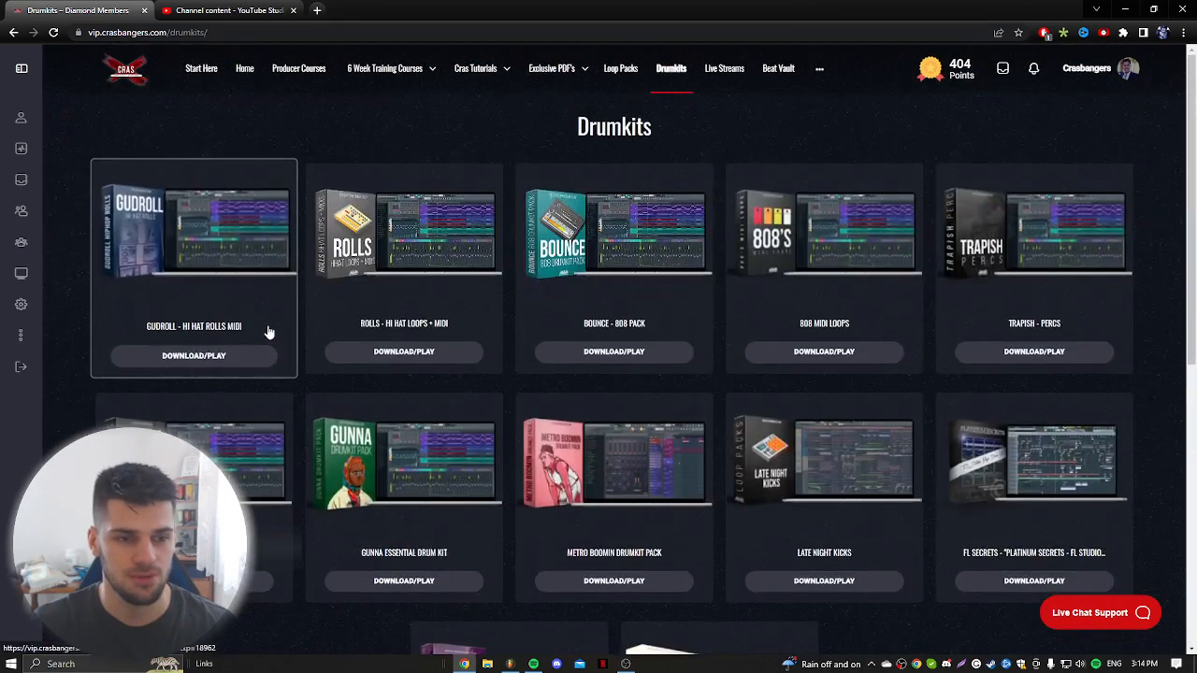
mouse_move(193, 343)
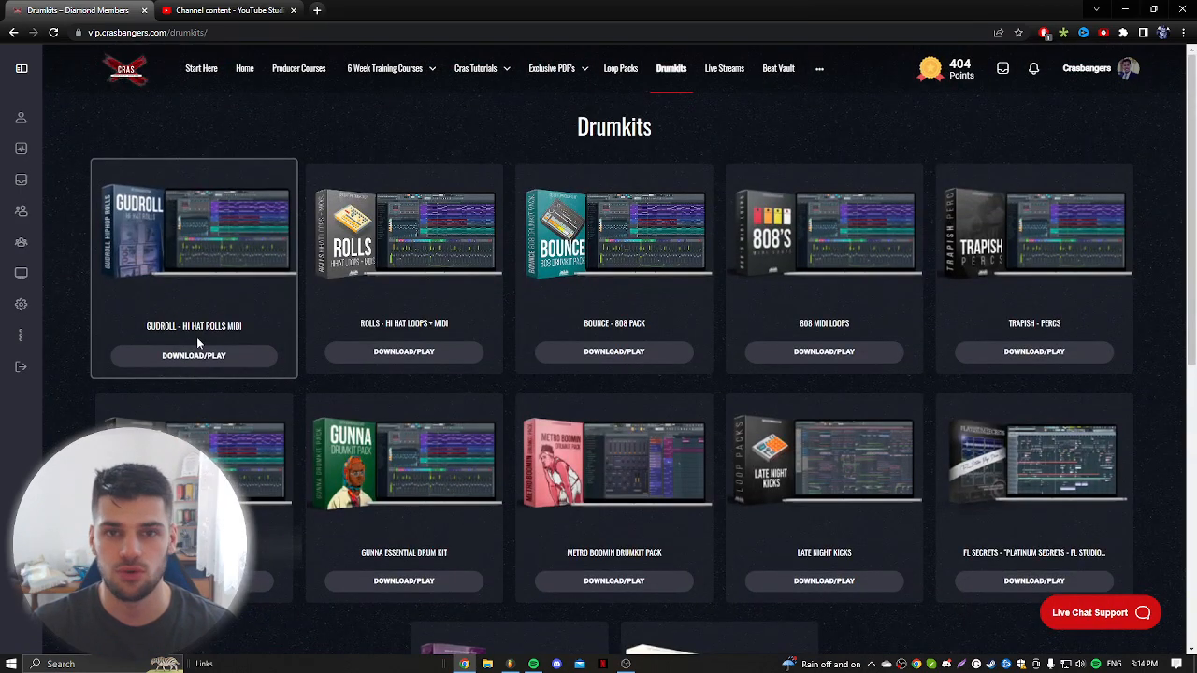
mouse_move(469, 451)
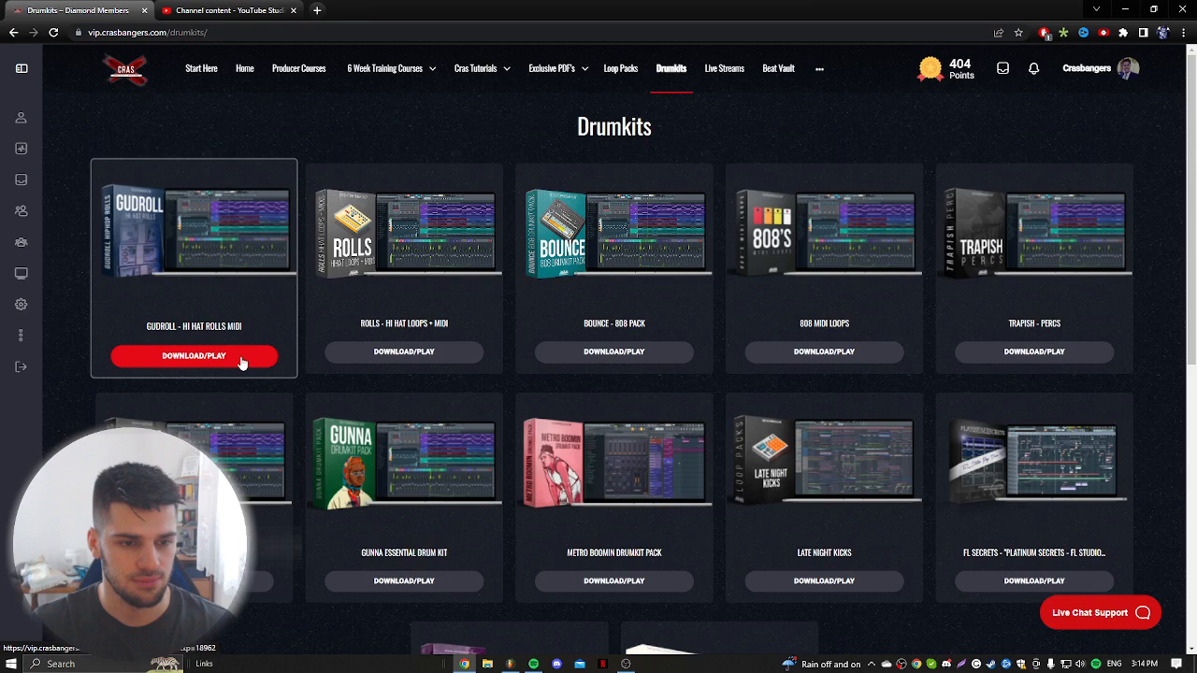
Open the Gudroll – Hi Hat Rolls MIDI product from the Drumkits collection
click(194, 356)
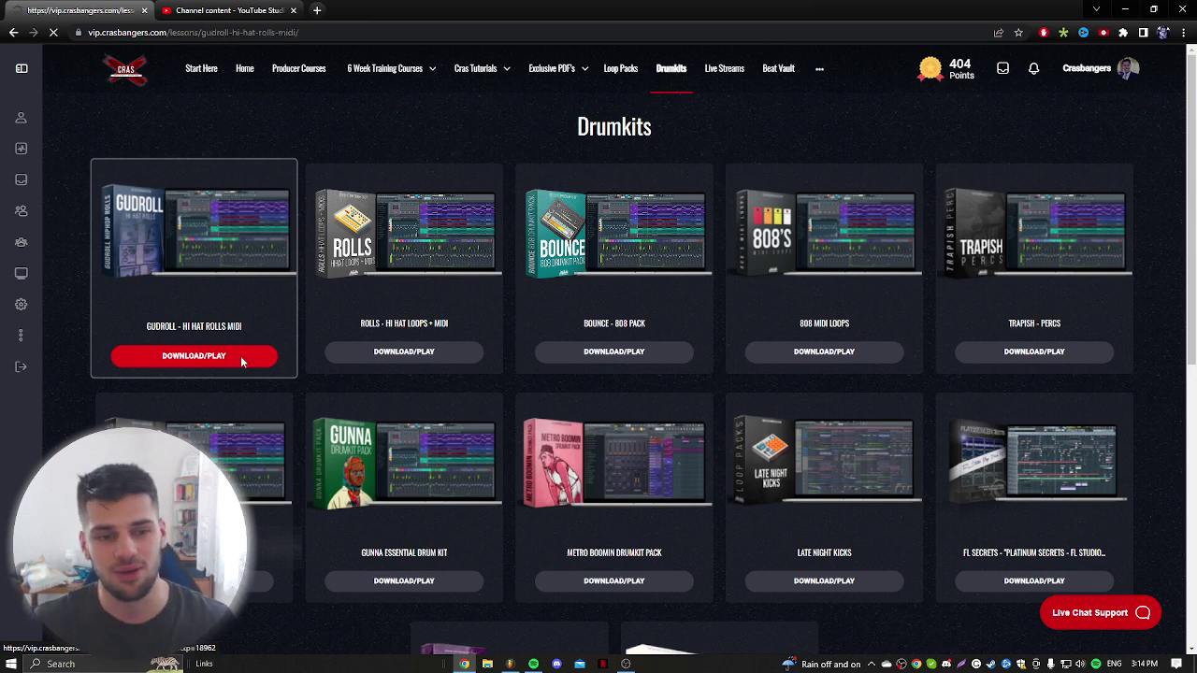
Review the Gudroll lesson page's description, download button and tutorial video
click(194, 356)
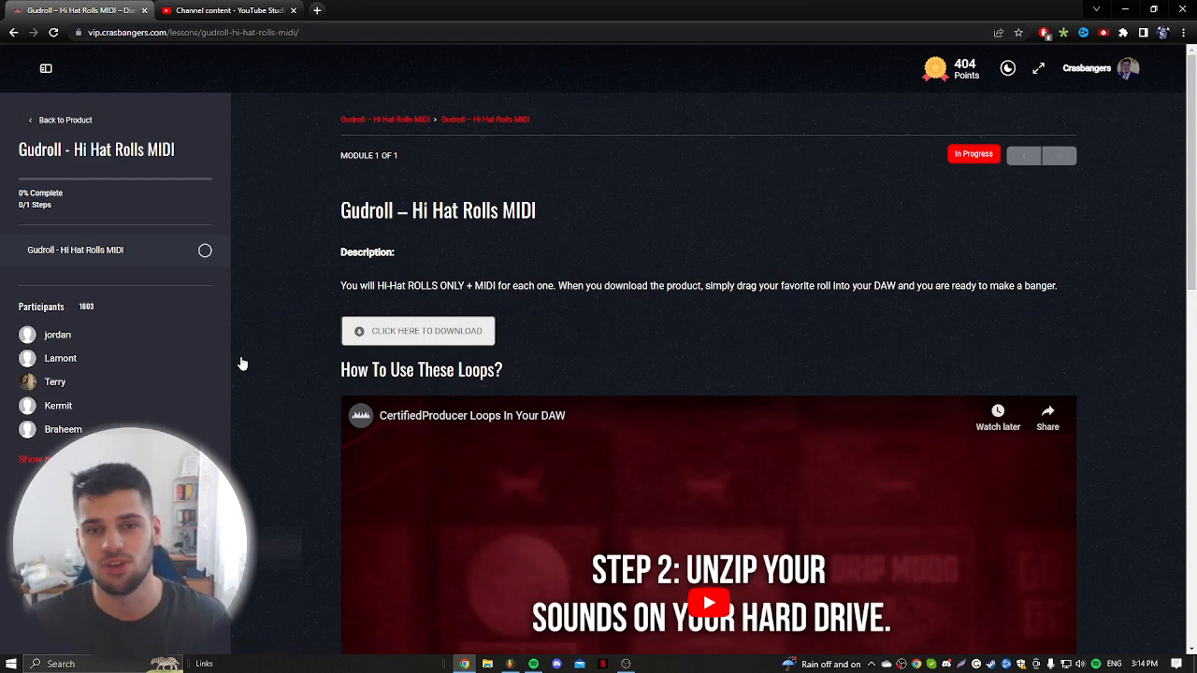
scroll(down, 3)
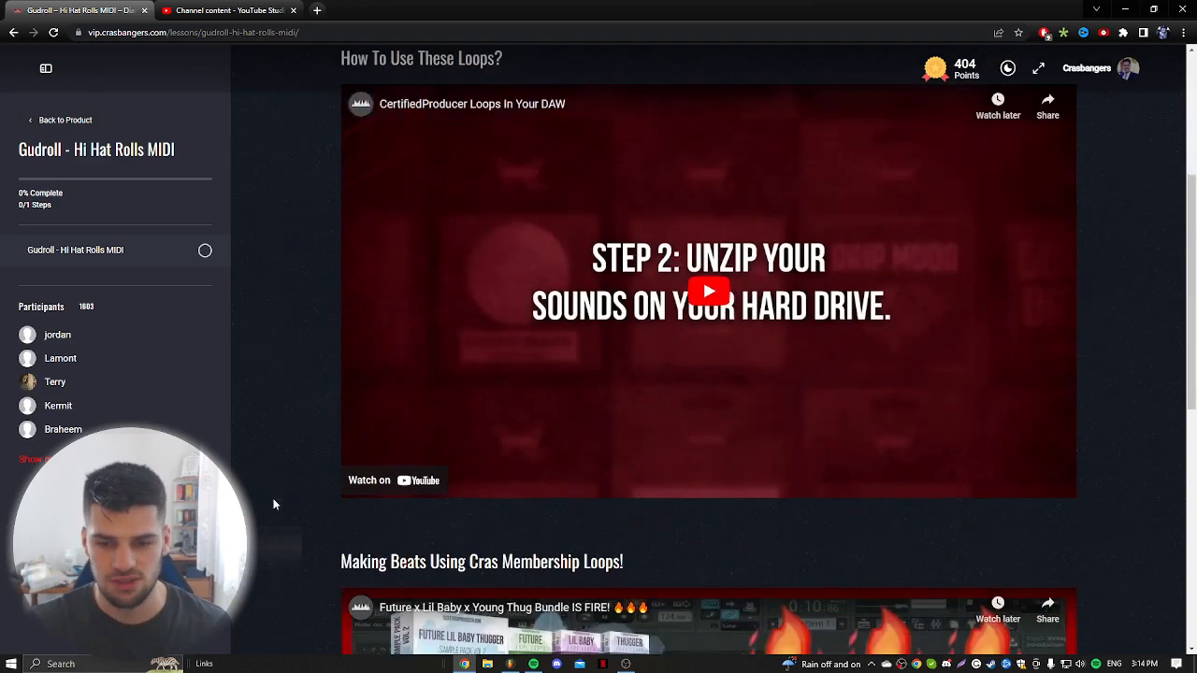
scroll(up, 3)
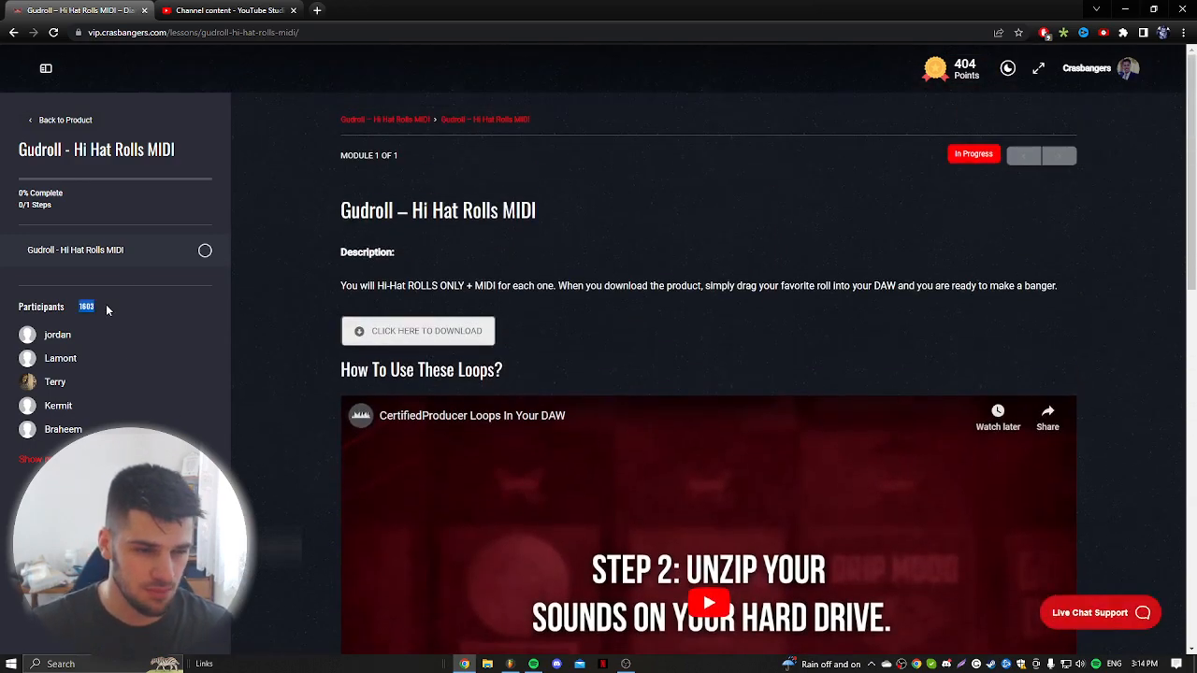
mouse_move(204, 357)
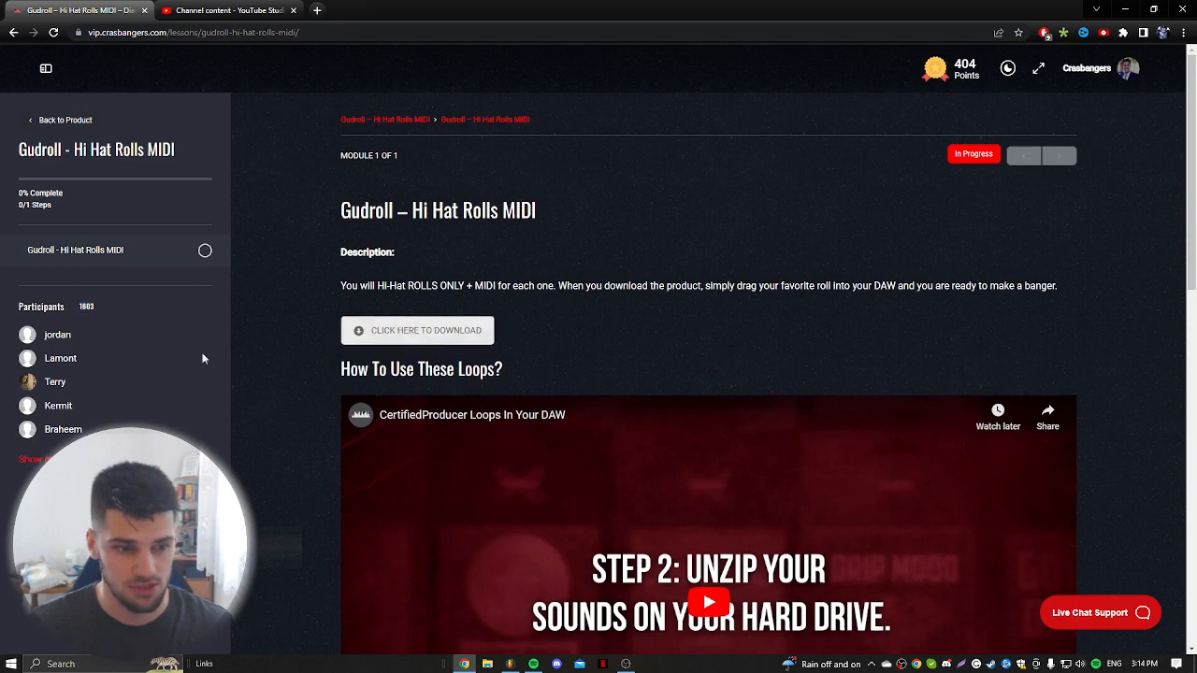
scroll(down, 3)
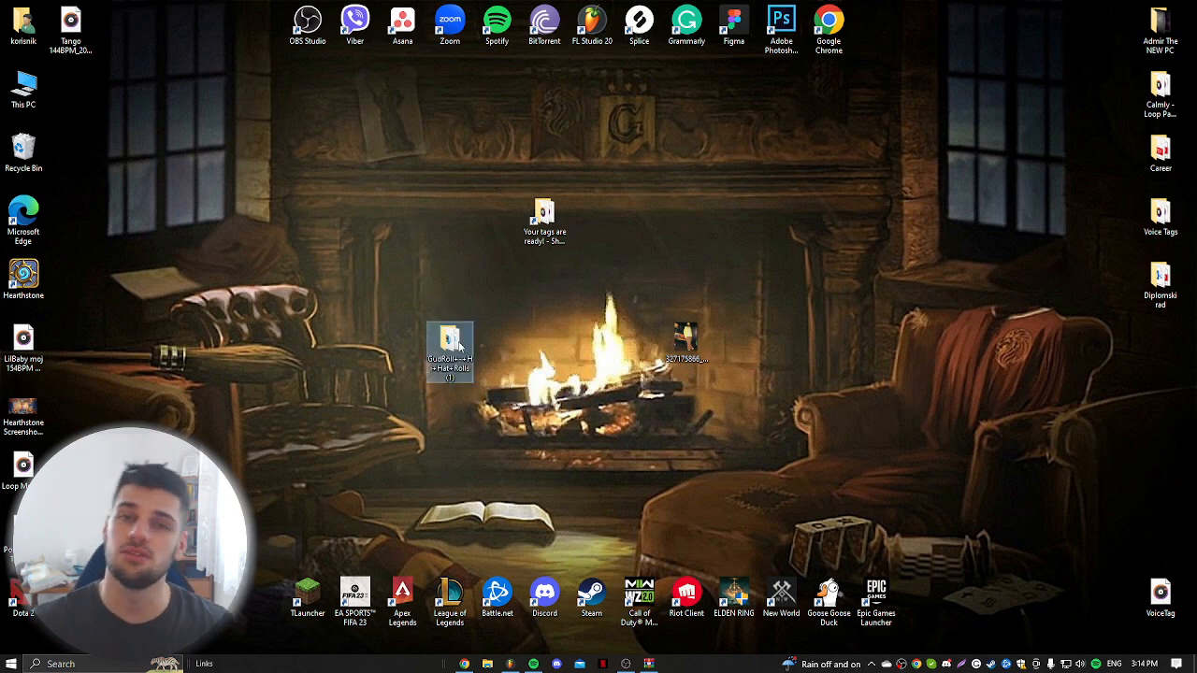
Move the downloaded GudRoll folder on the desktop and bring FL Studio 20 forward
drag(451, 350, 356, 287)
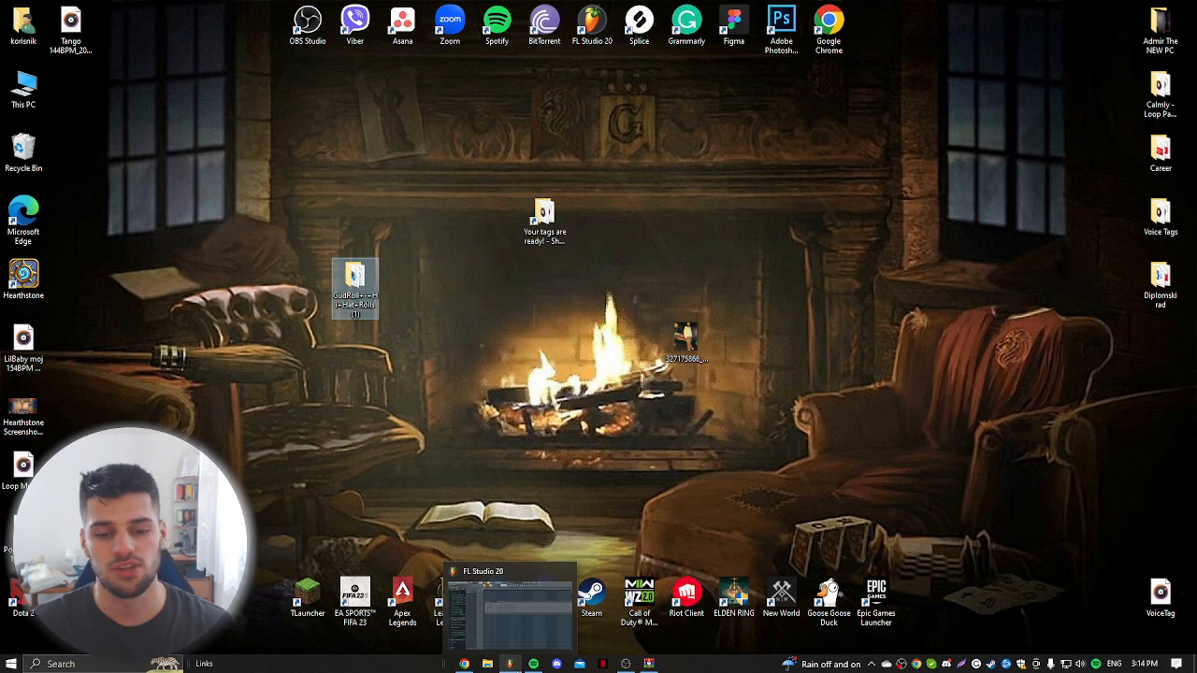
click(500, 603)
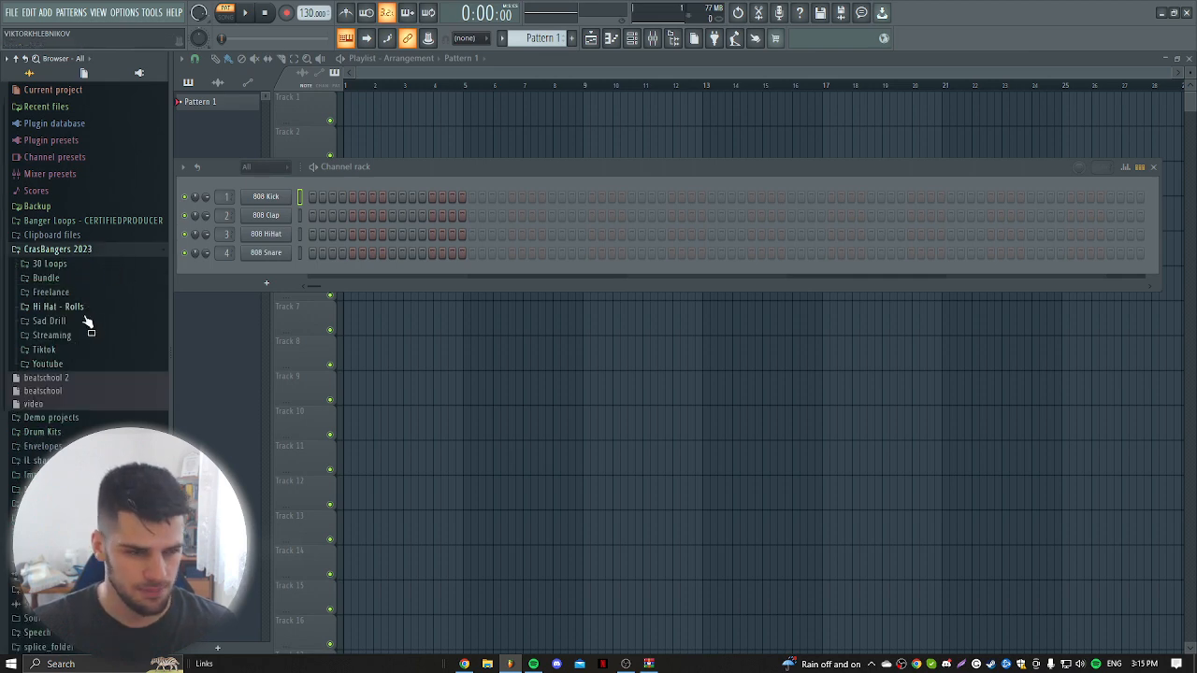
Browse CrasBangers 2023 > Bundle > Loops and place the C# Major 140 BPM Loop 12
click(45, 278)
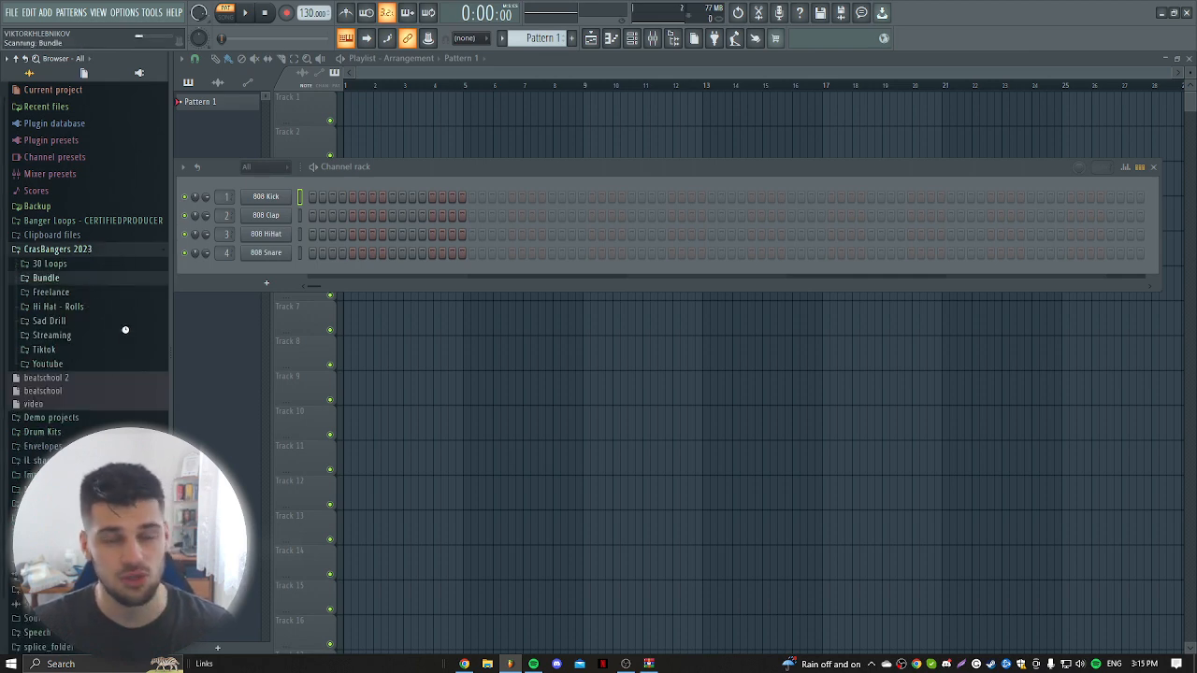
click(46, 277)
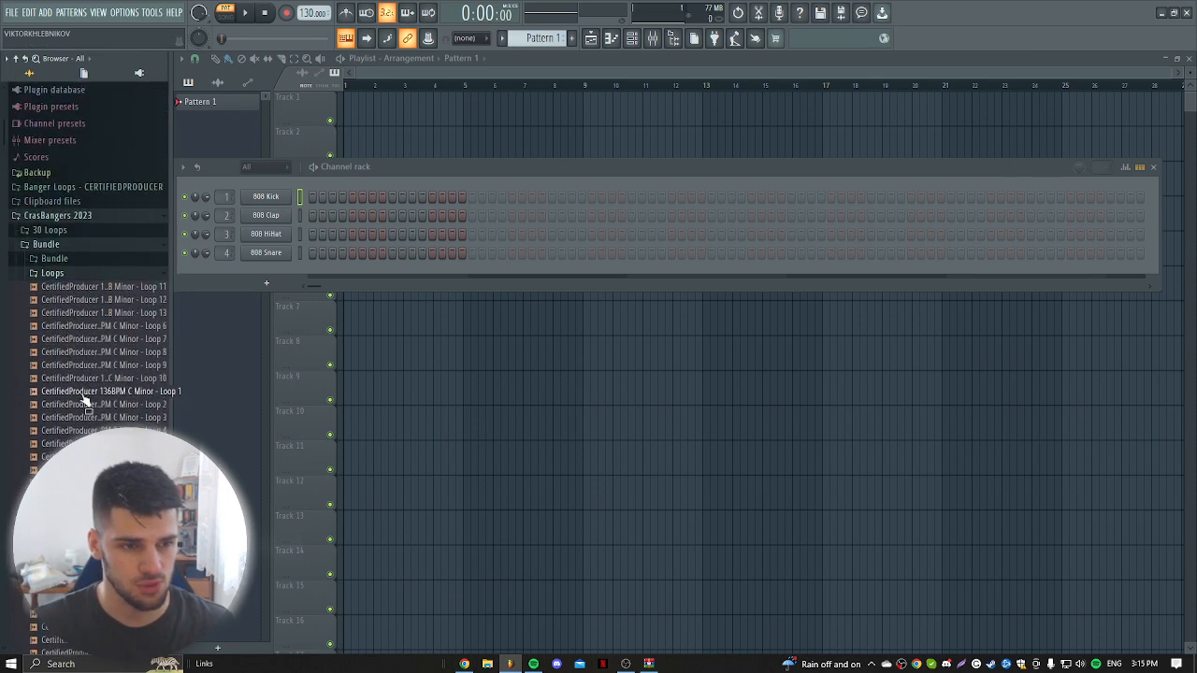
click(46, 259)
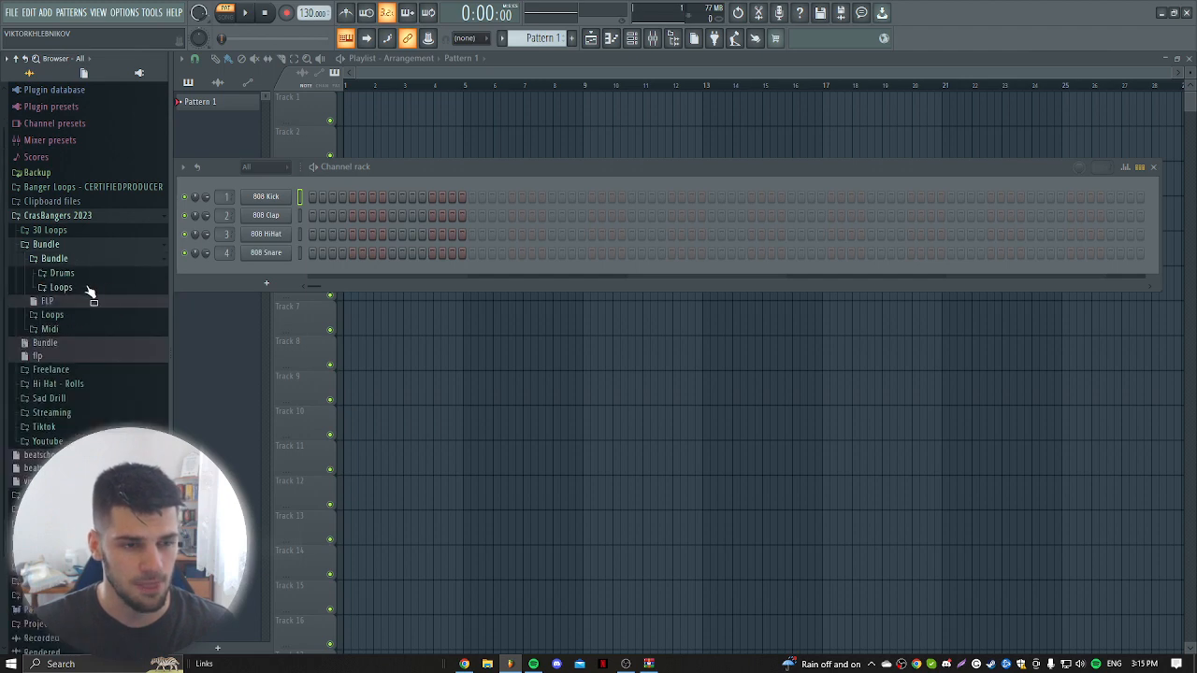
click(60, 287)
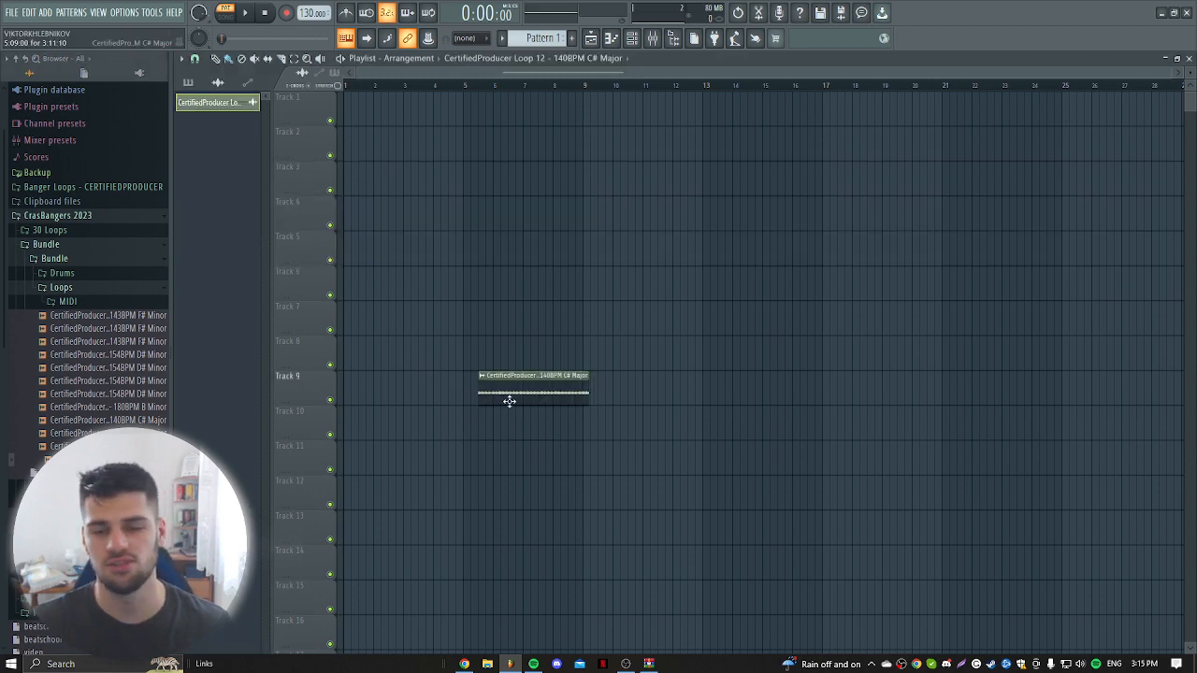
Move the loop clip to Track 1 bar 1 and set the tempo to 140 BPM
drag(533, 384, 398, 107)
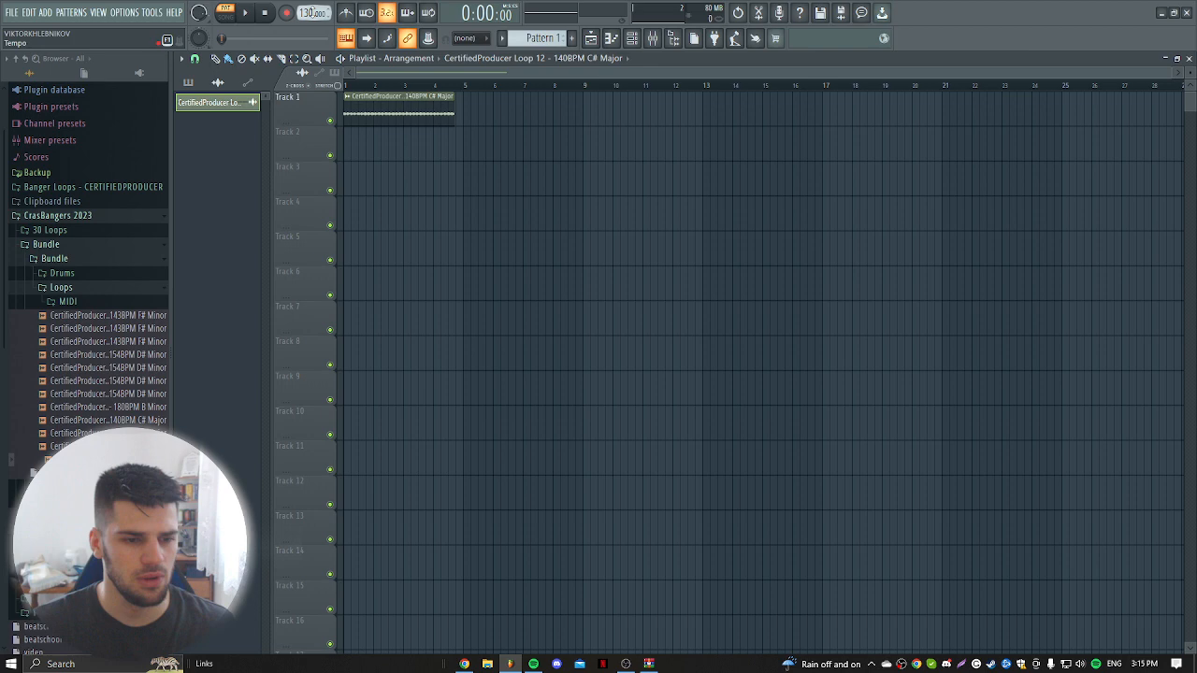
right_click(310, 20)
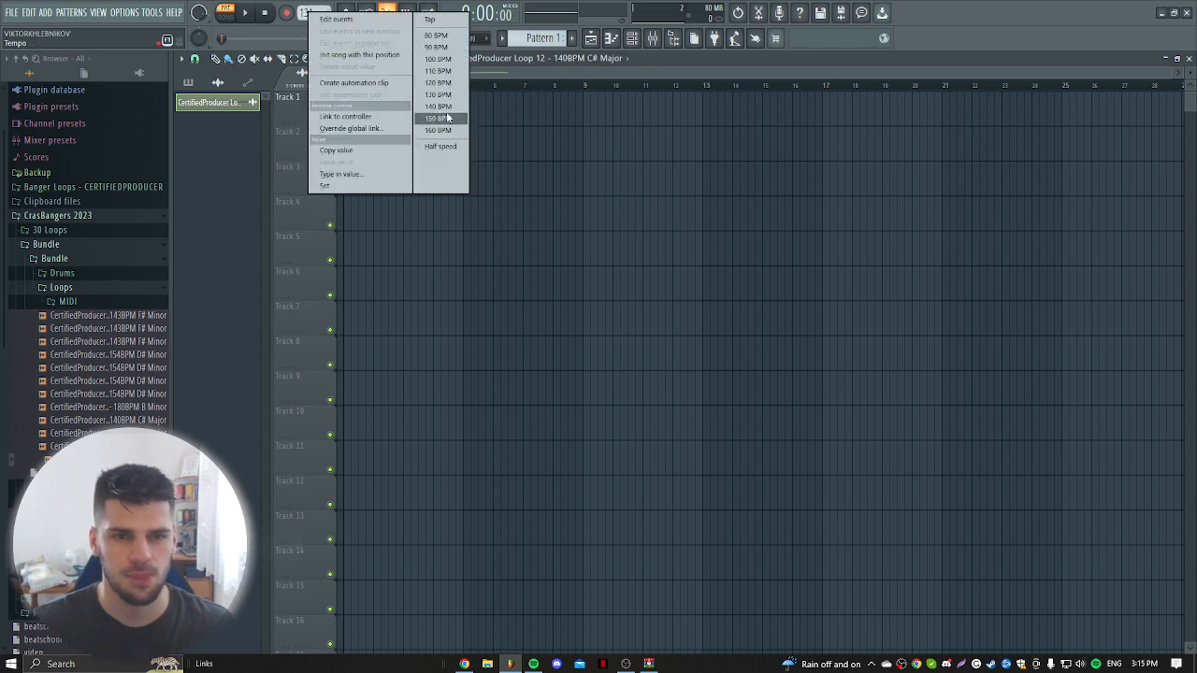
click(441, 106)
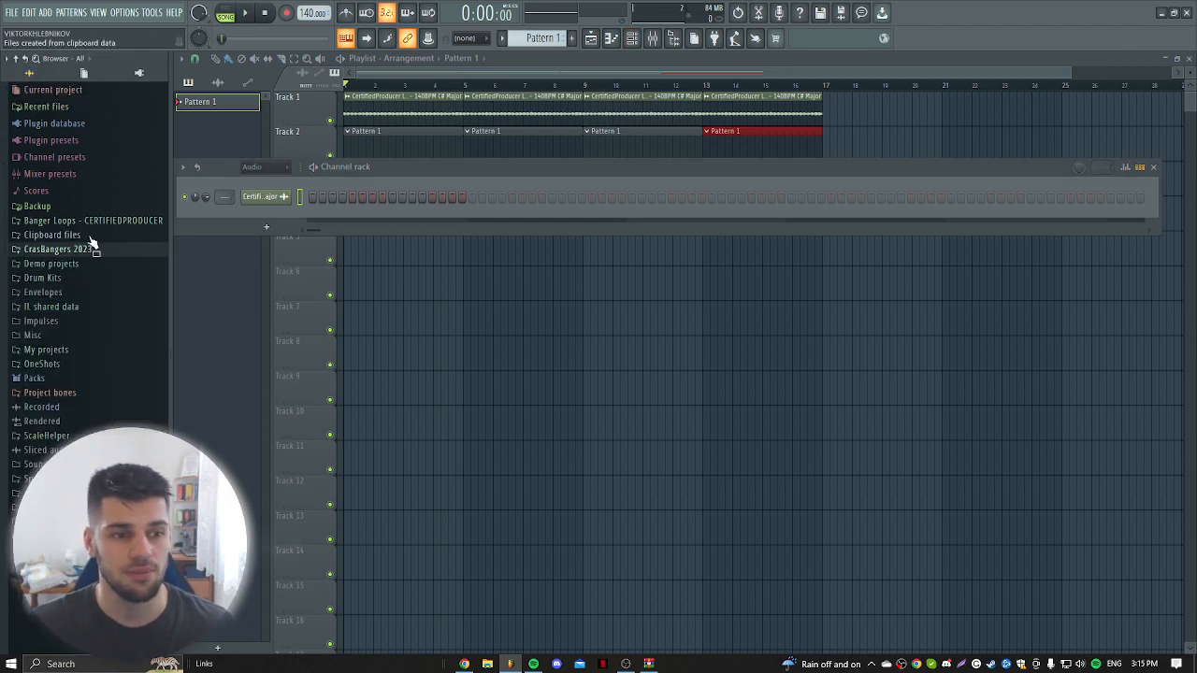
Check the Bad Guy Hit channel's sample settings and open its channel options
click(43, 278)
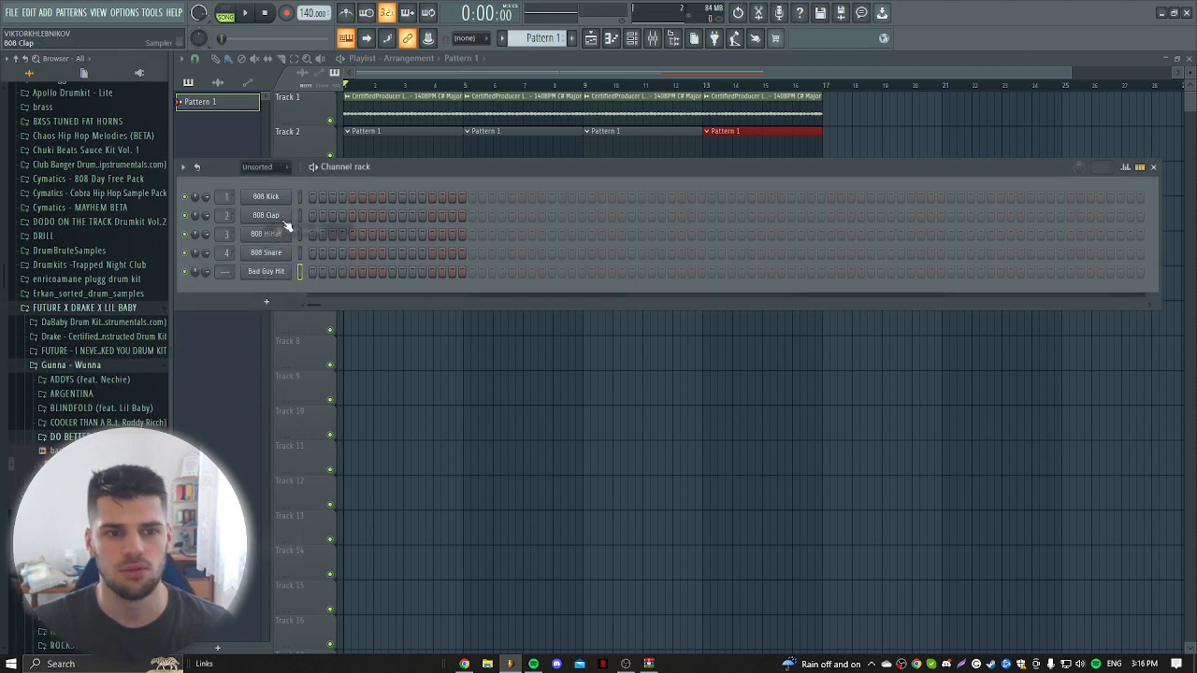
click(266, 271)
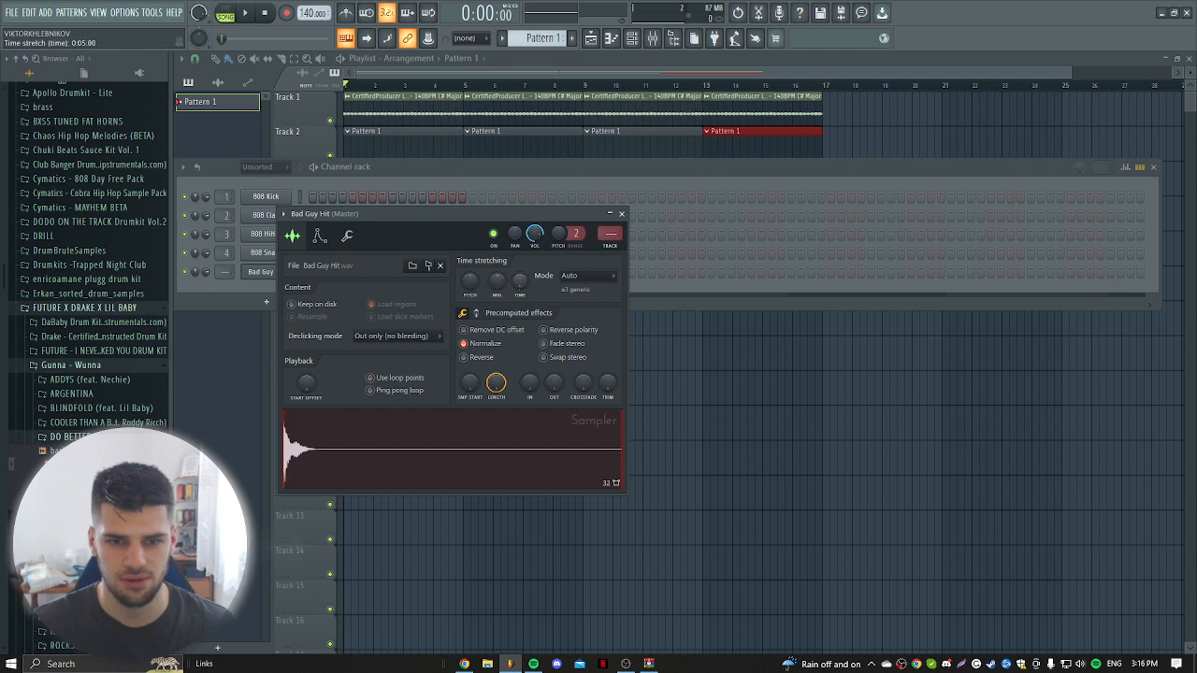
click(620, 213)
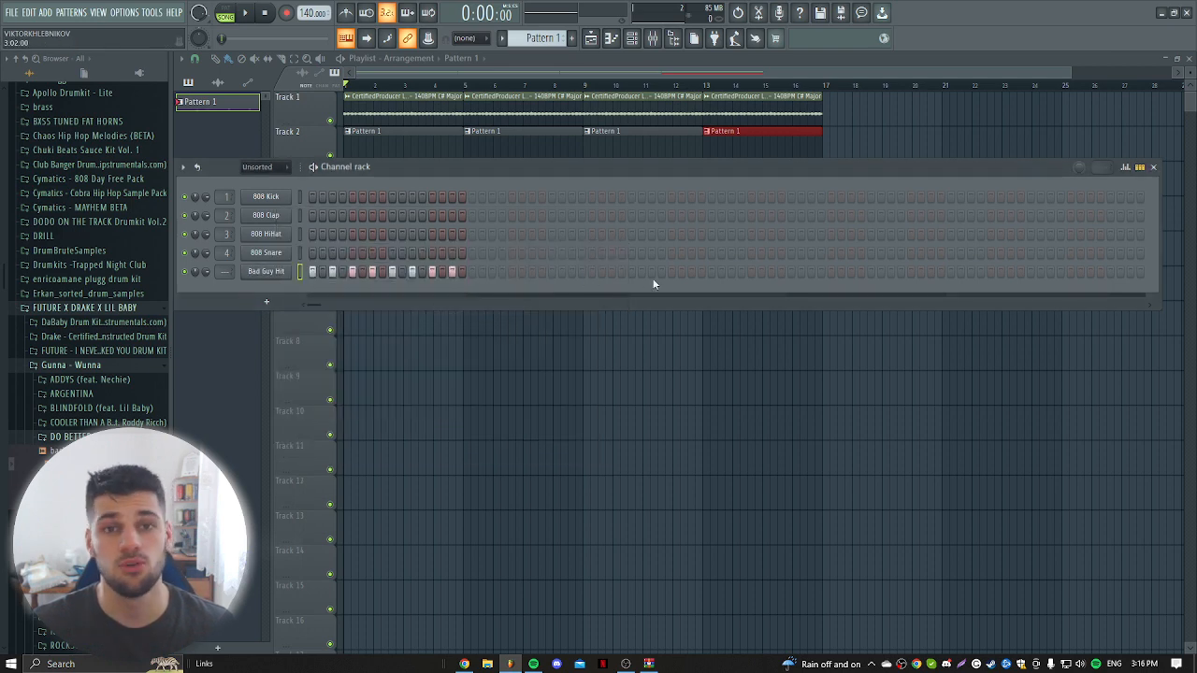
right_click(266, 271)
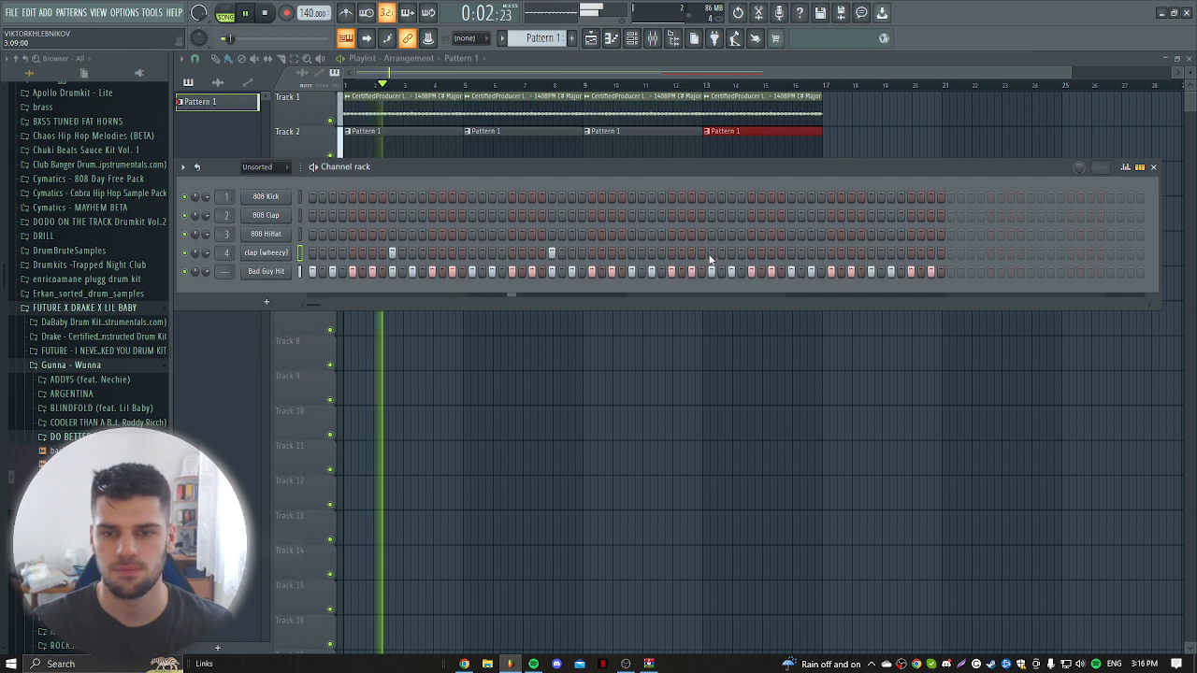
right_click(266, 271)
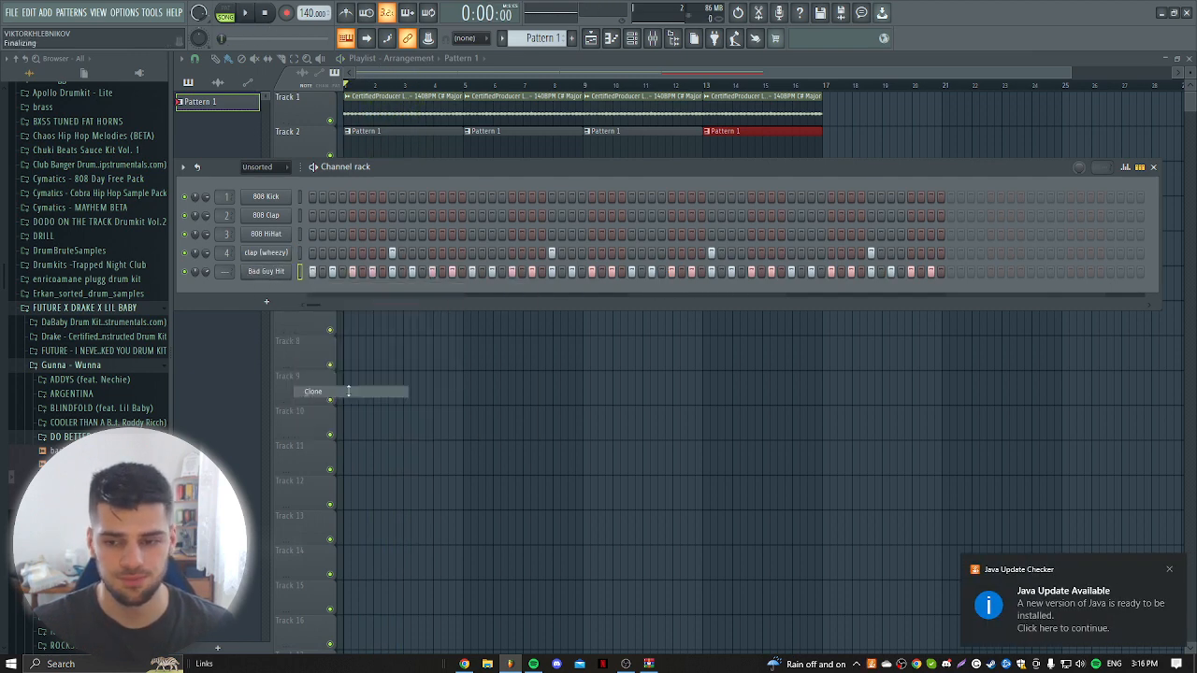
Clone Bad Guy Hit into Bad Guy Hit #2 and load the Roll 7 hi-hat MIDI onto it
click(312, 391)
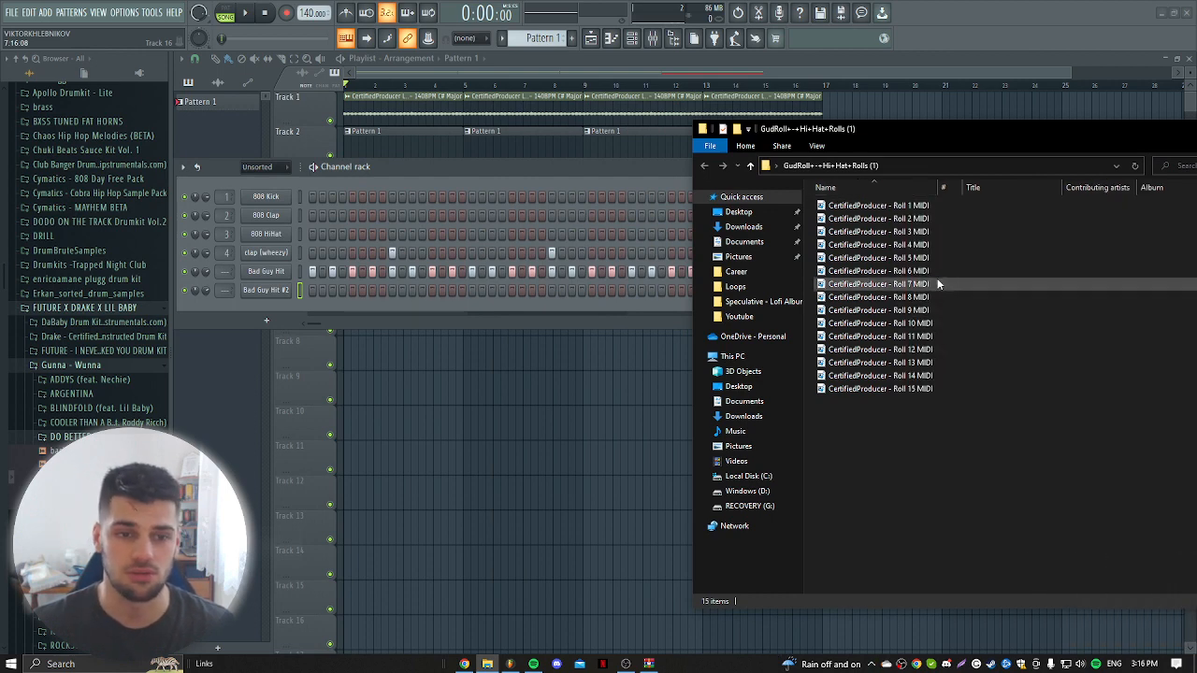
click(878, 284)
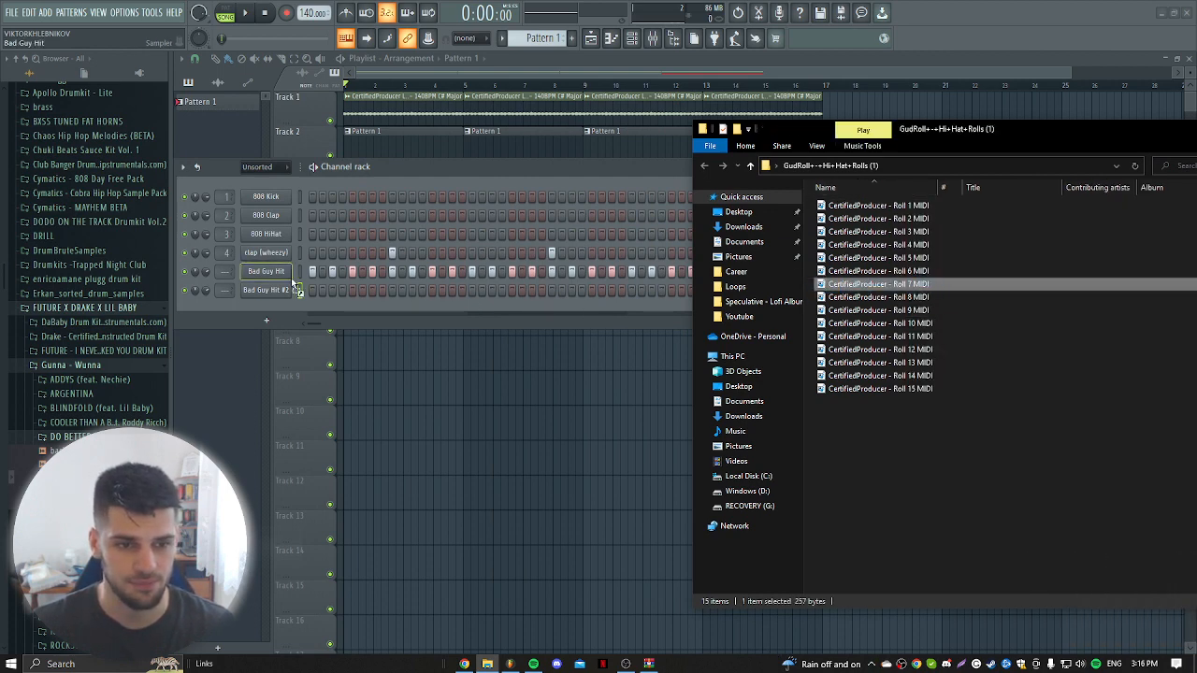
click(266, 290)
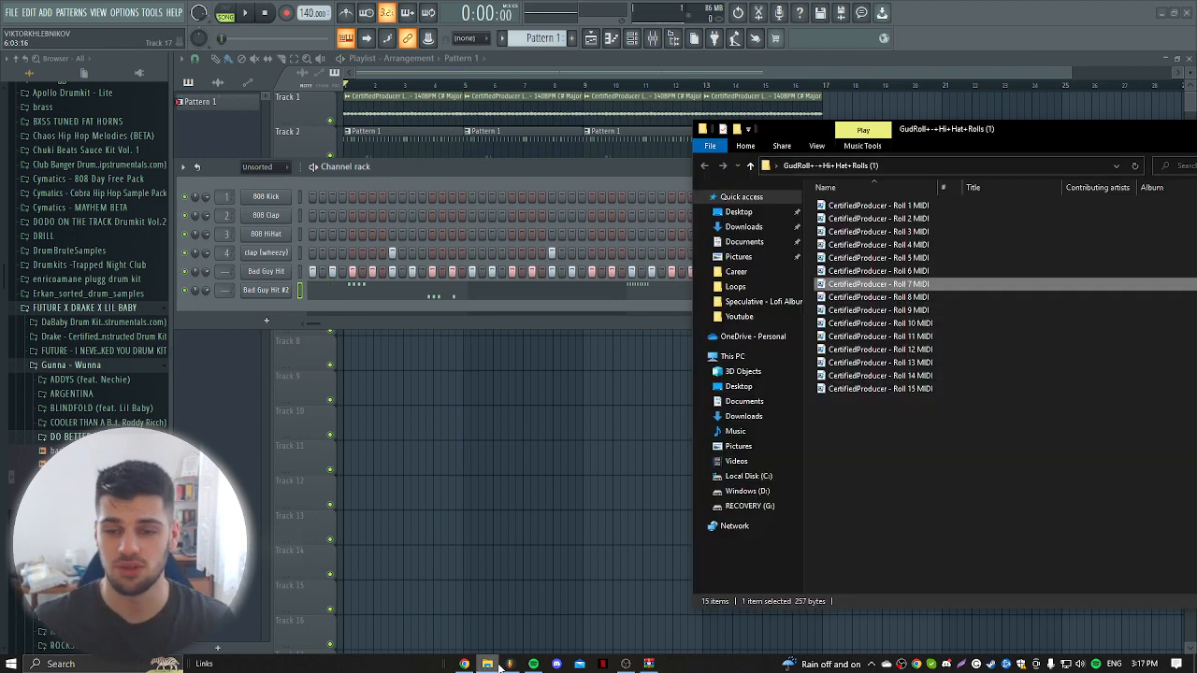
click(877, 309)
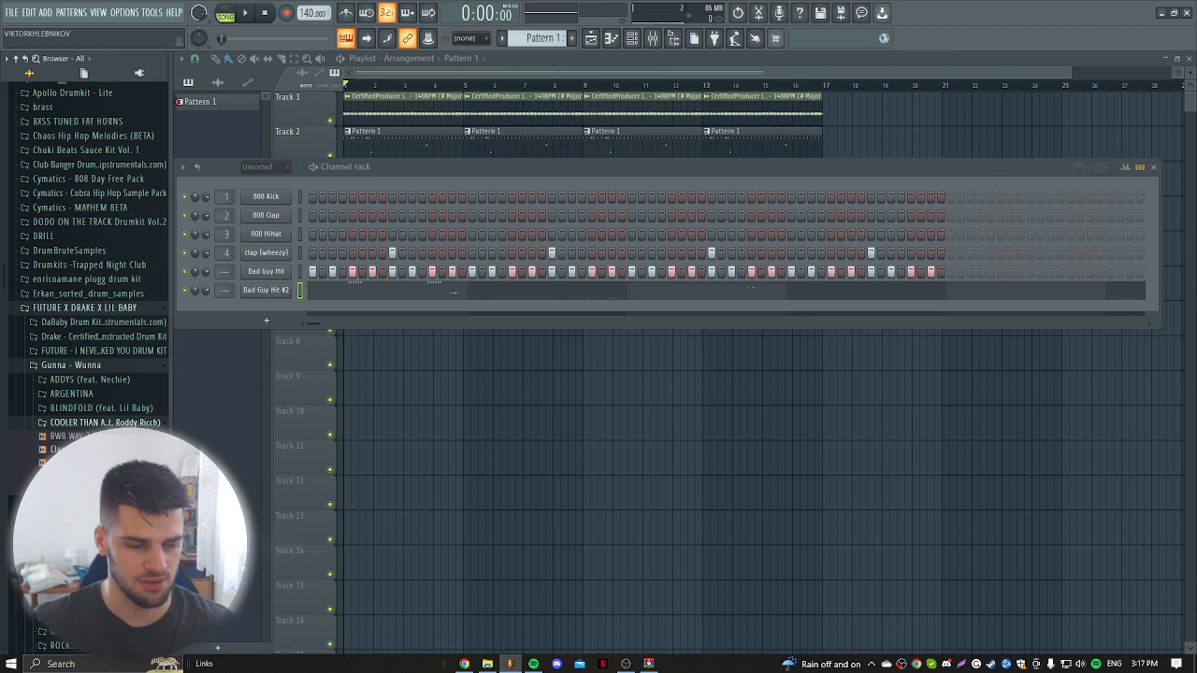
Replace the 808 kick with a Kick [Rack] sample and program its kick pattern
click(104, 421)
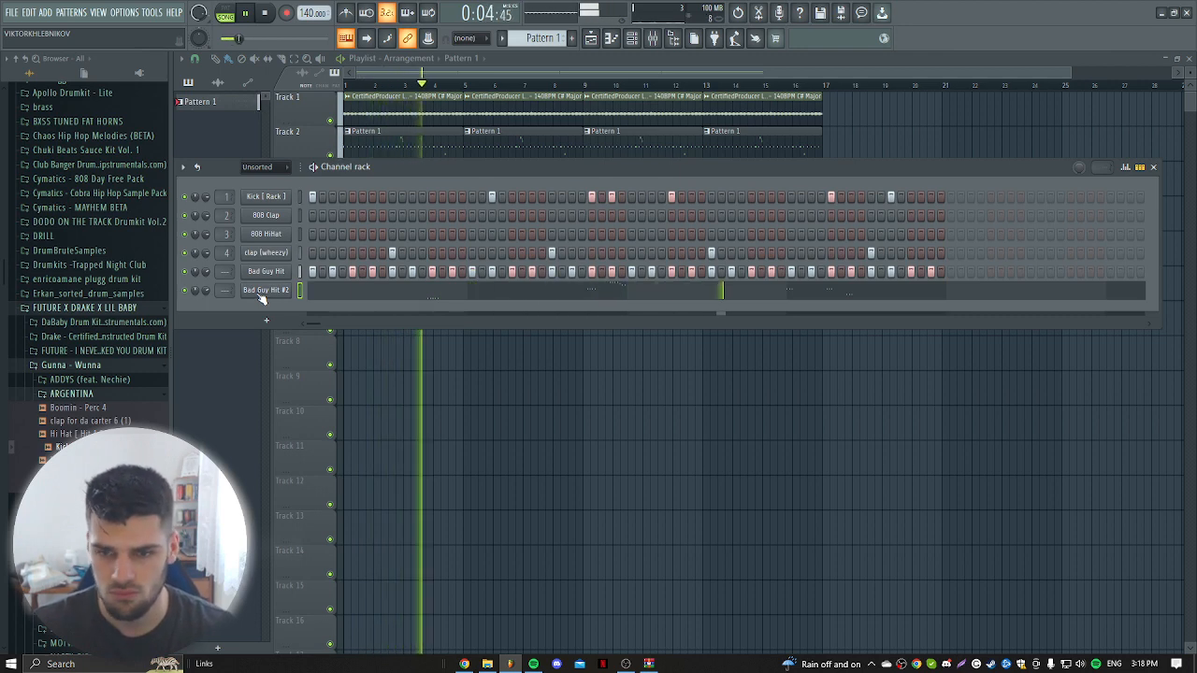
Open Bad Guy Hit #2 in the piano roll and select the high notes near bar 3
right_click(265, 290)
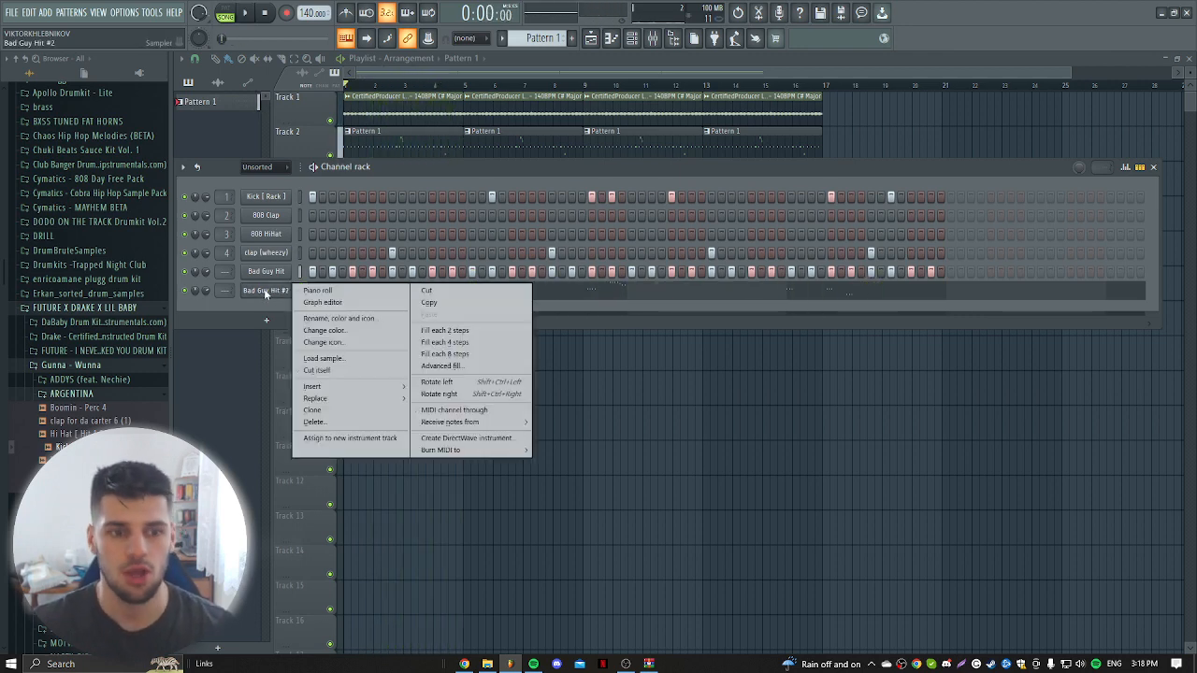
click(317, 290)
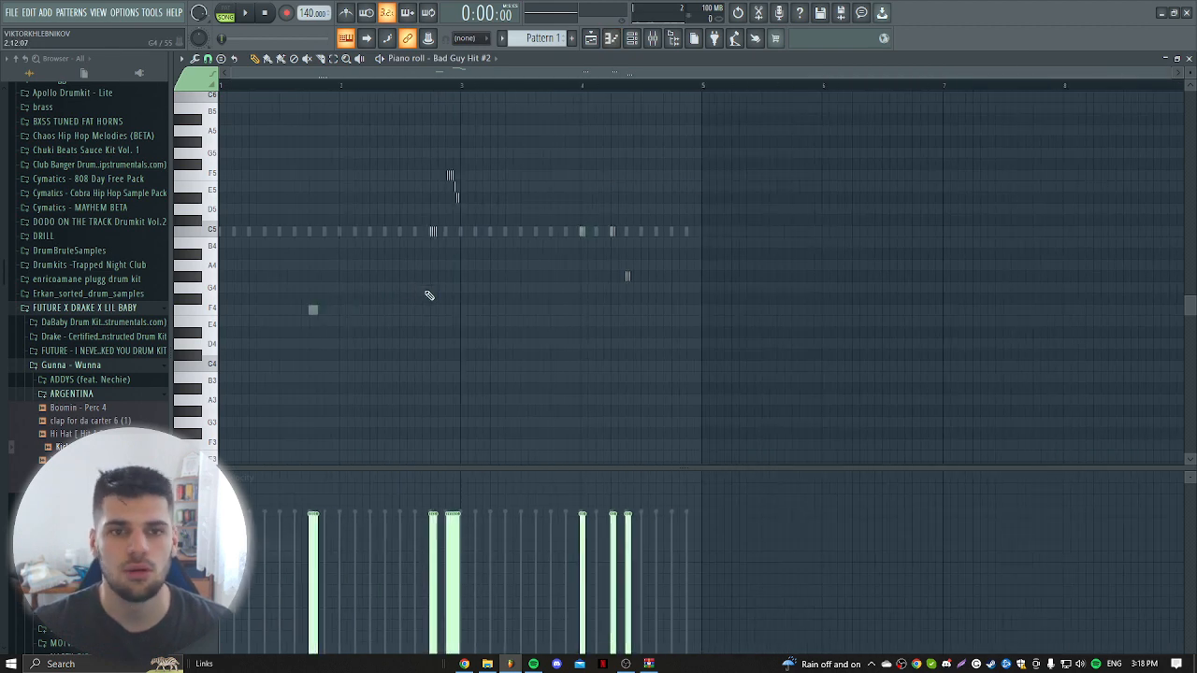
drag(458, 169, 519, 234)
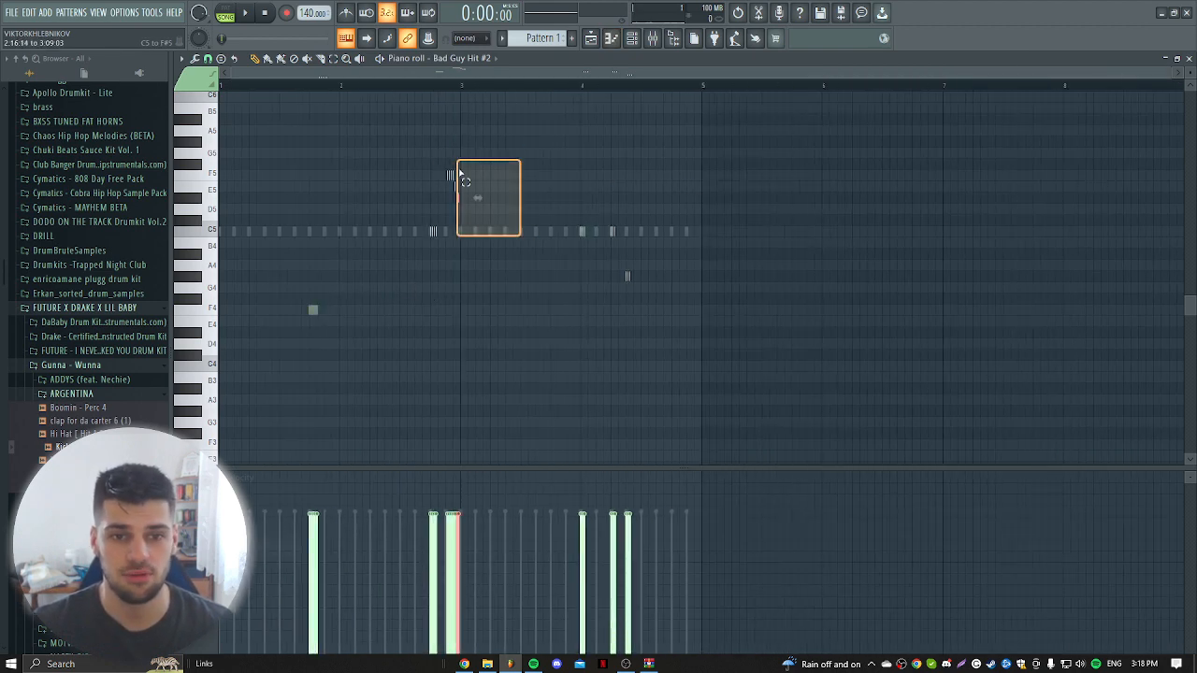